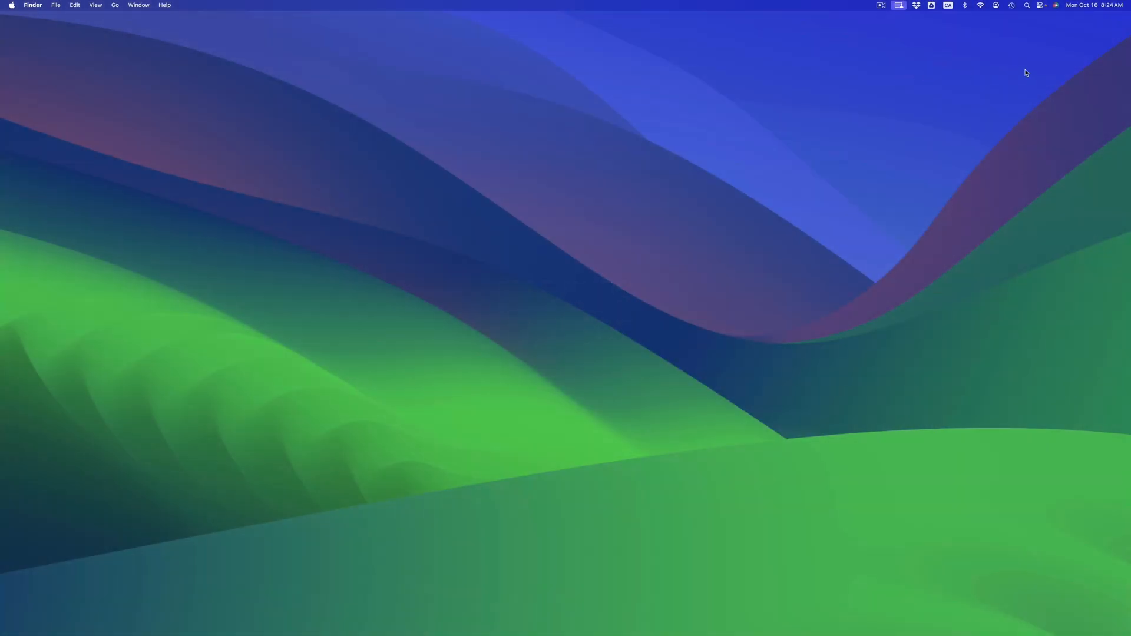
pyautogui.moveTo(1049, 63)
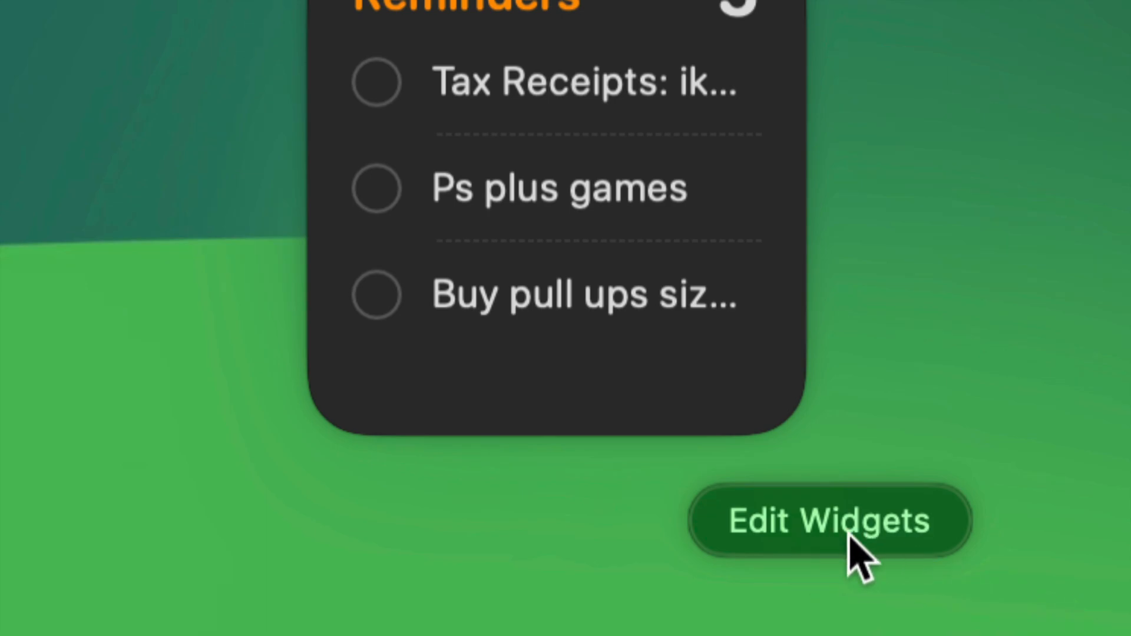
# - Open the widget gallery from Notification Center and scroll through the widget apps to Clock
pyautogui.click(831, 520)
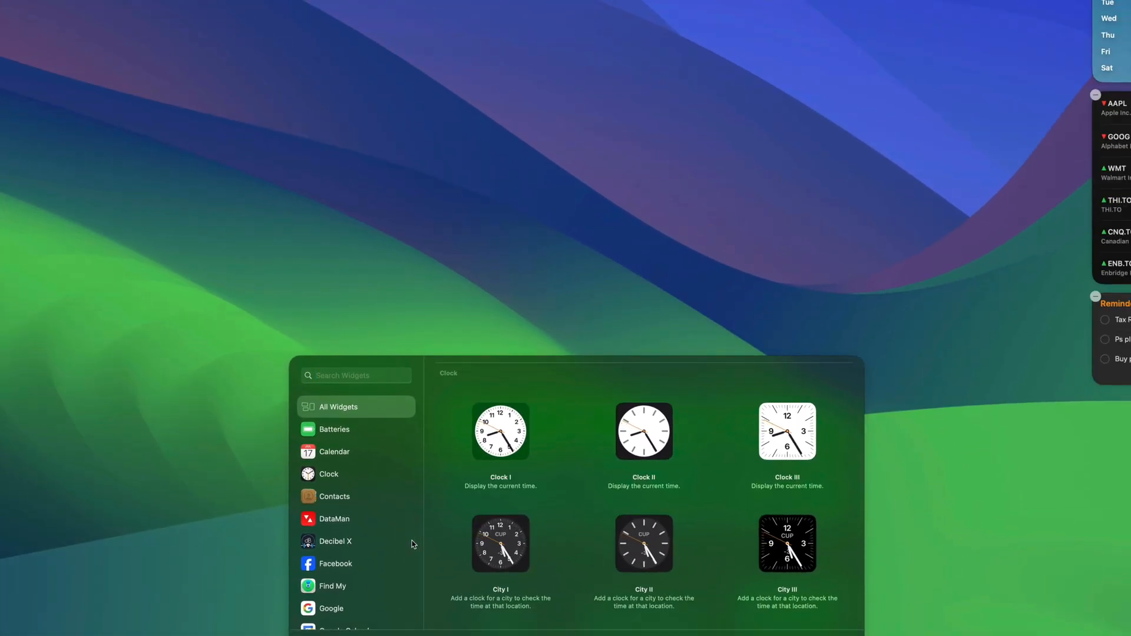
pyautogui.scroll(-3)
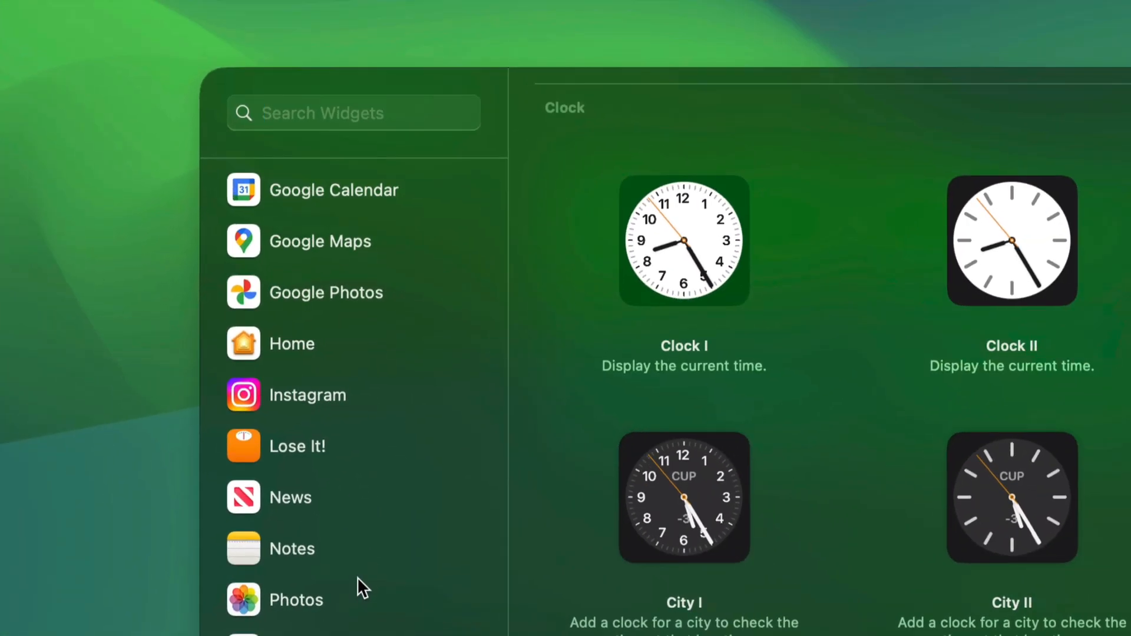
pyautogui.scroll(-3)
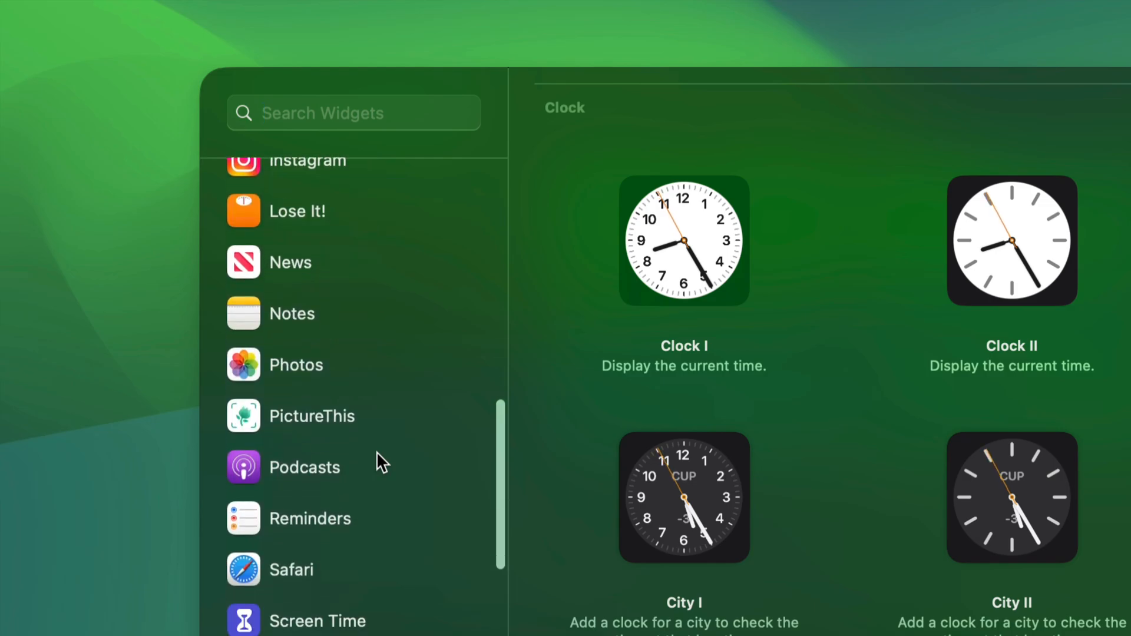
pyautogui.scroll(3)
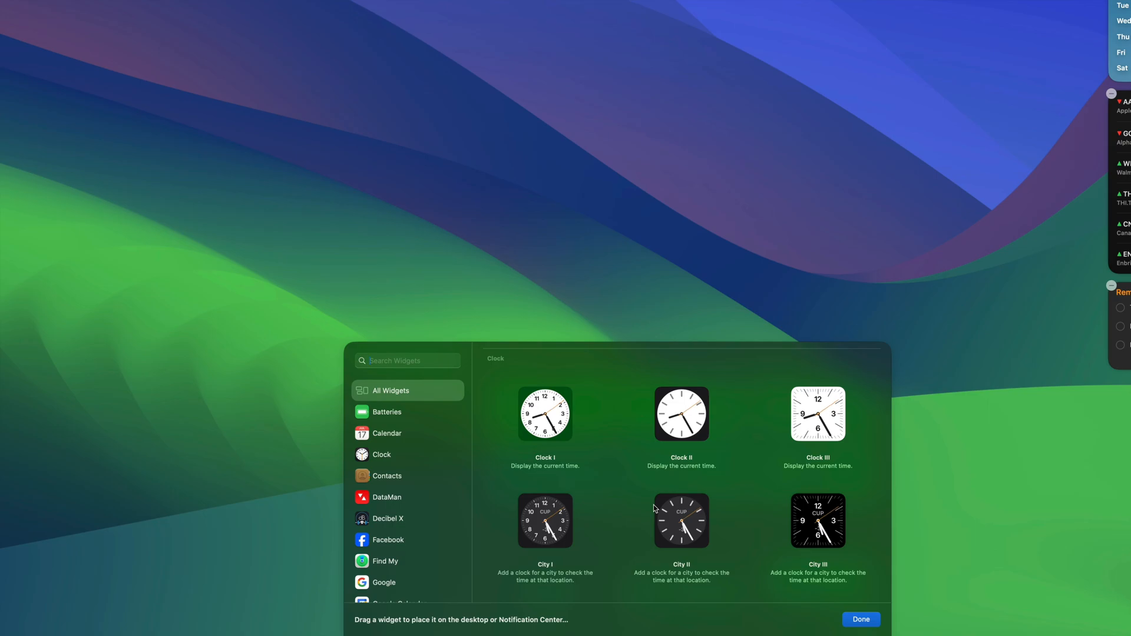
pyautogui.moveTo(682, 418)
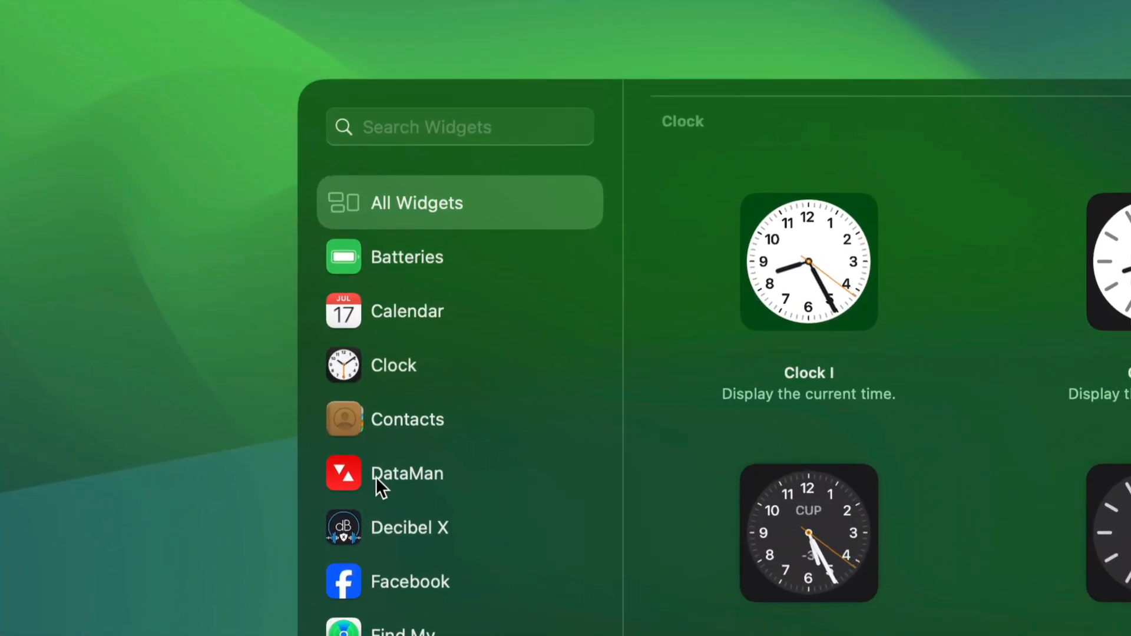
# - Show DataMan's widgets, including Smart Forecast, in the gallery sidebar
pyautogui.click(407, 473)
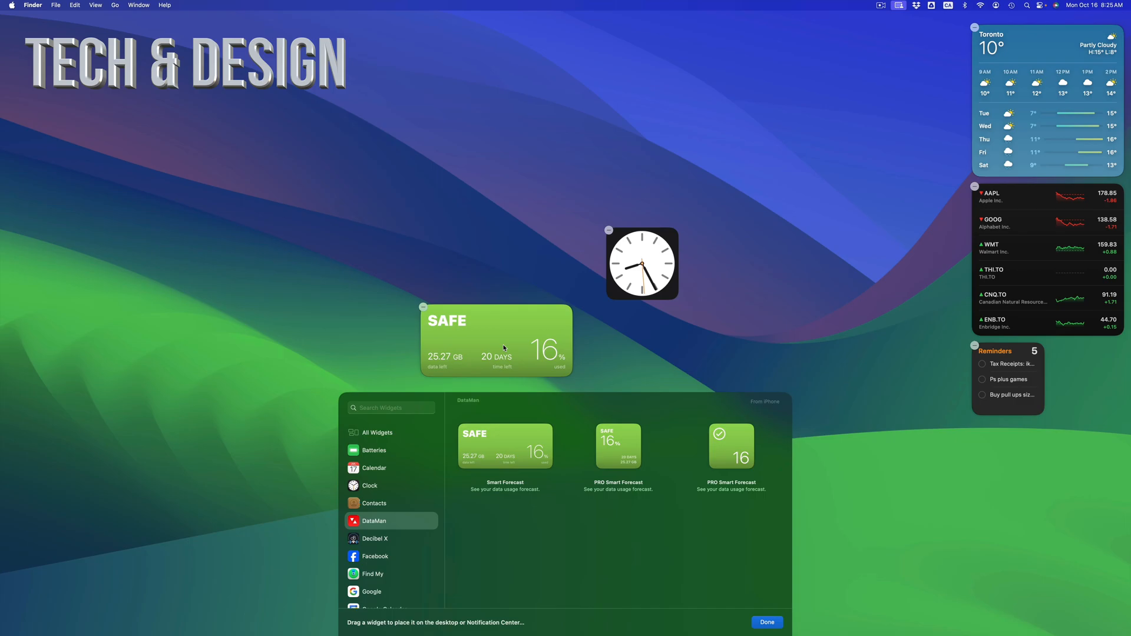
pyautogui.moveTo(776, 563)
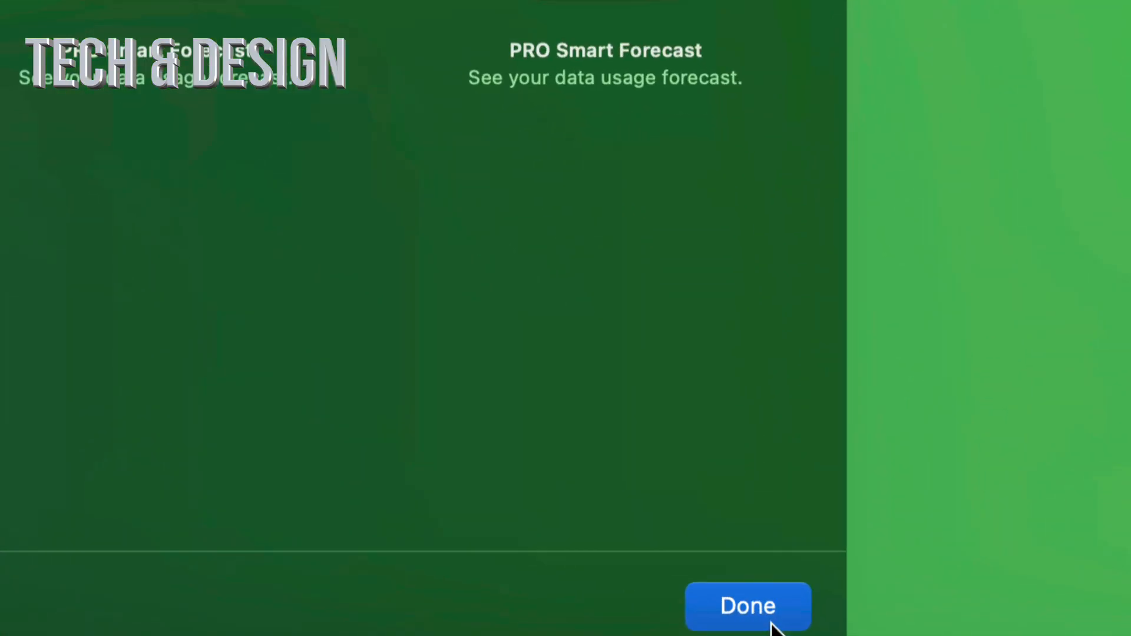
# - Close the gallery and move the SAFE and clock widgets side by side mid-desktop
pyautogui.click(748, 622)
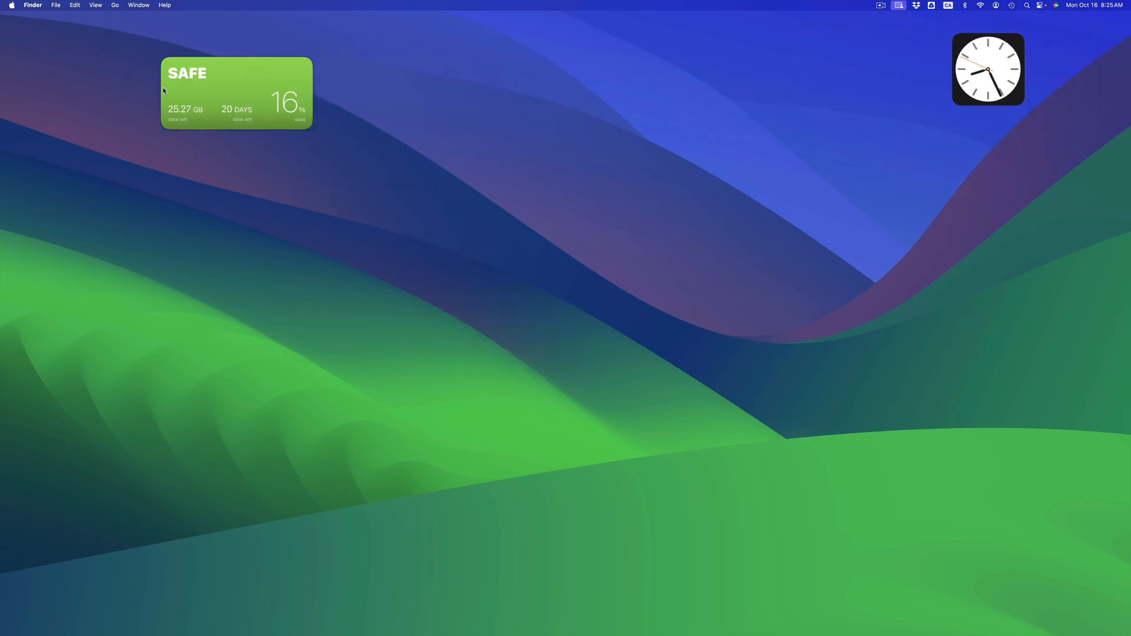
pyautogui.moveTo(987, 68); pyautogui.dragTo(222, 81)
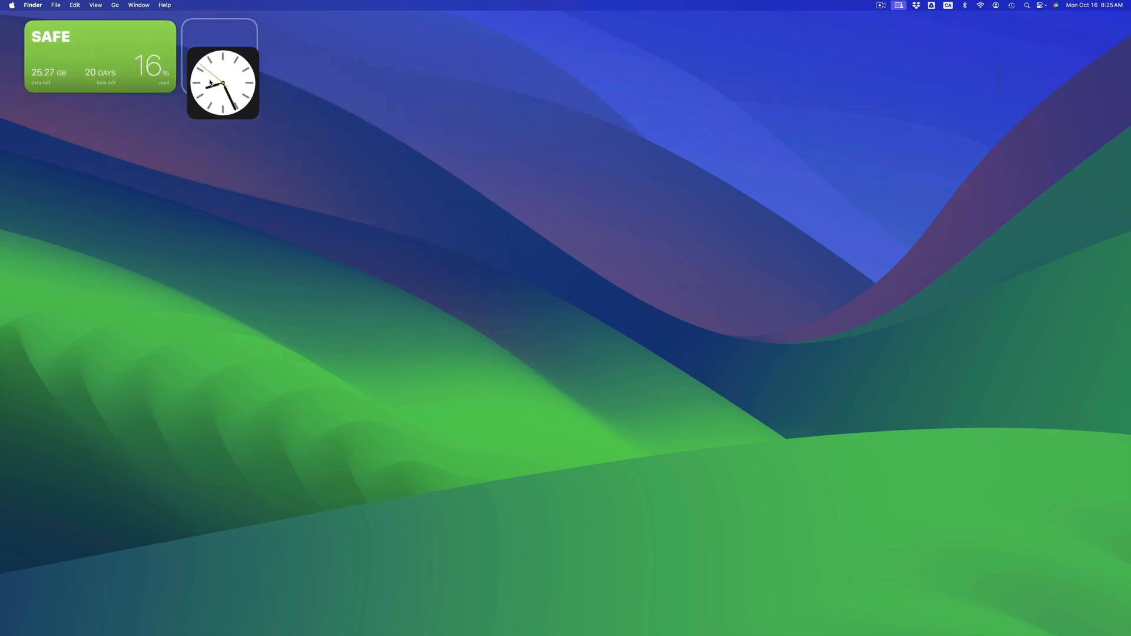
pyautogui.moveTo(222, 81); pyautogui.dragTo(219, 56)
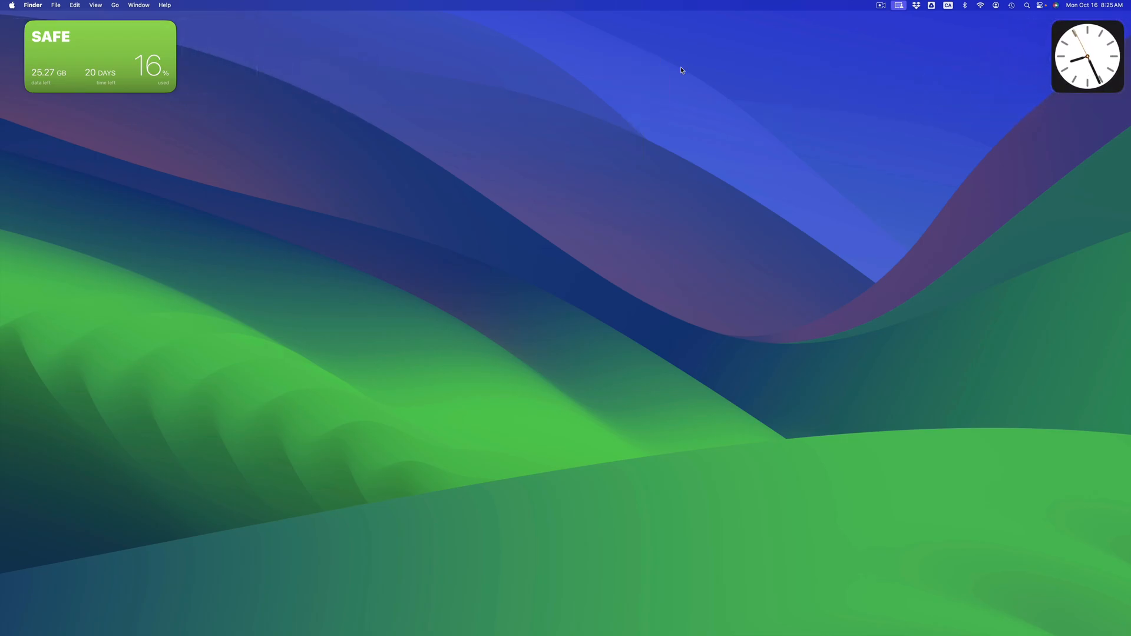
pyautogui.moveTo(100, 57); pyautogui.dragTo(962, 62)
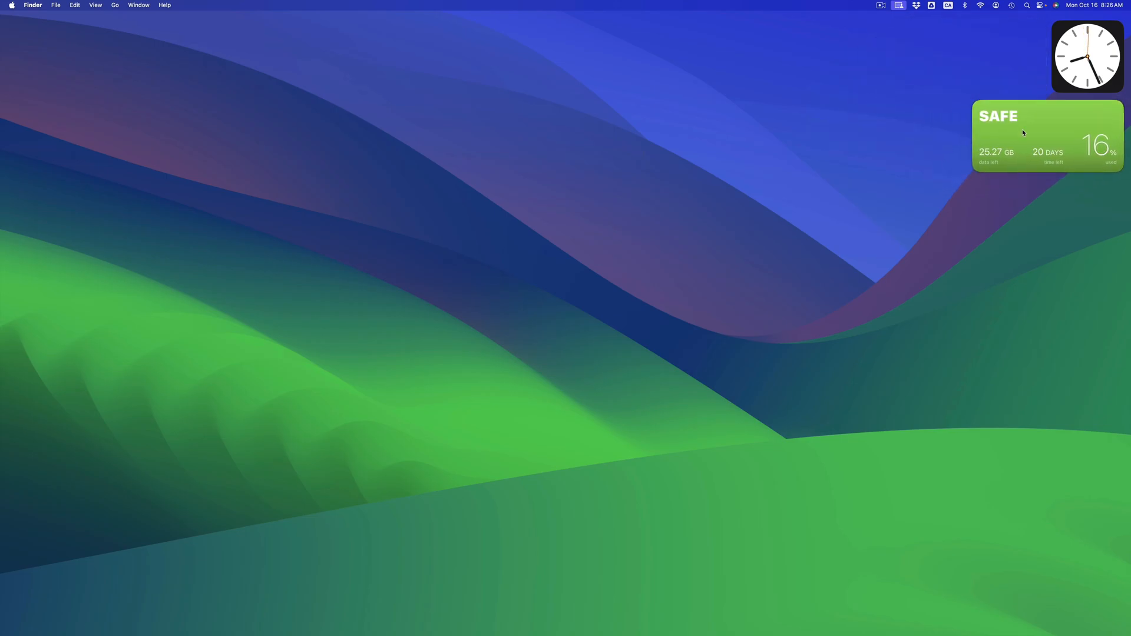
pyautogui.moveTo(1080, 98)
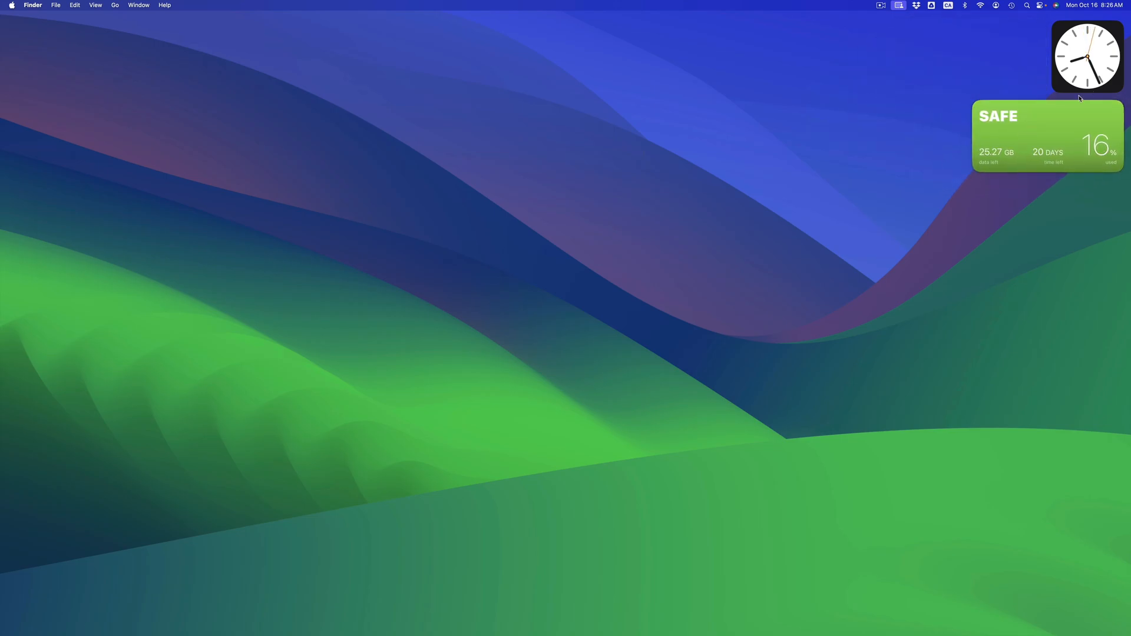
pyautogui.moveTo(1047, 136); pyautogui.dragTo(541, 298)
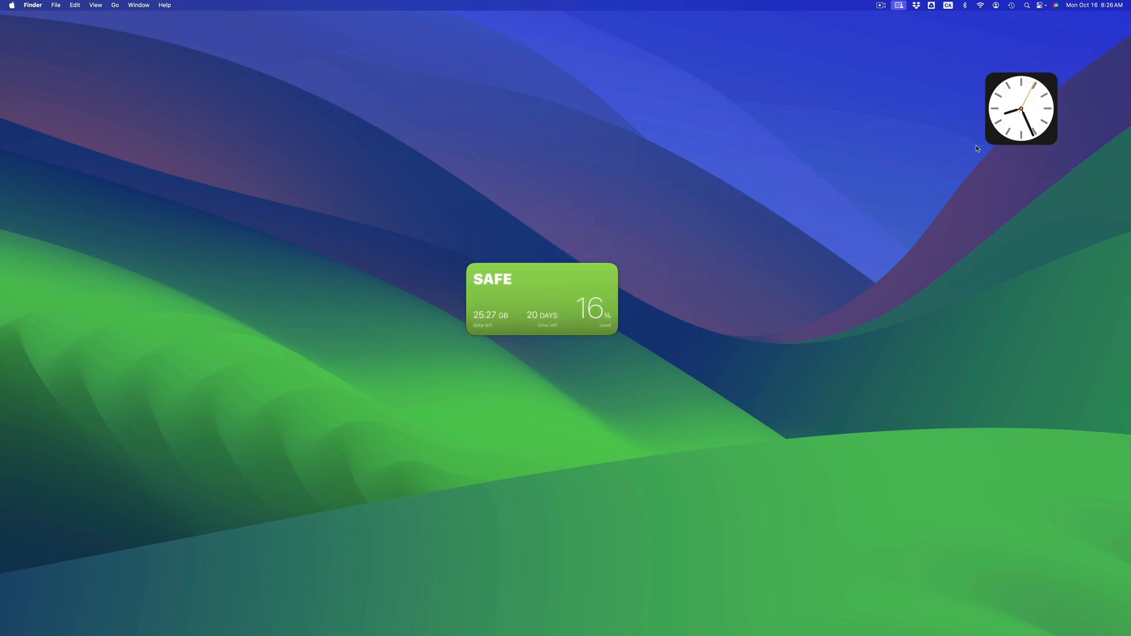
pyautogui.moveTo(1020, 109); pyautogui.dragTo(660, 299)
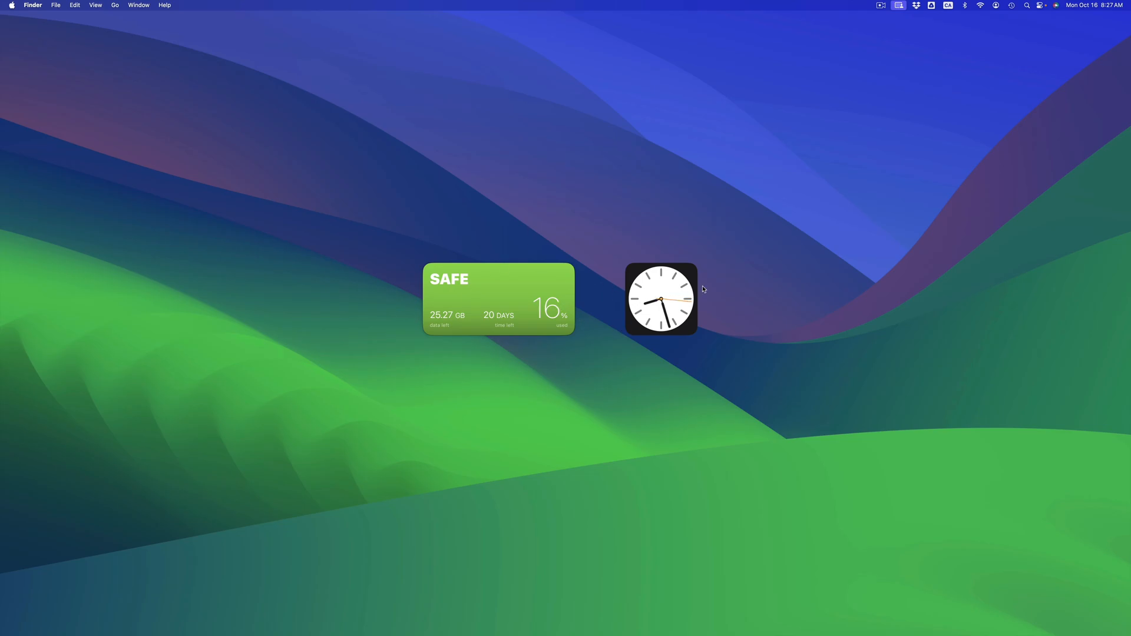
pyautogui.moveTo(1024, 80)
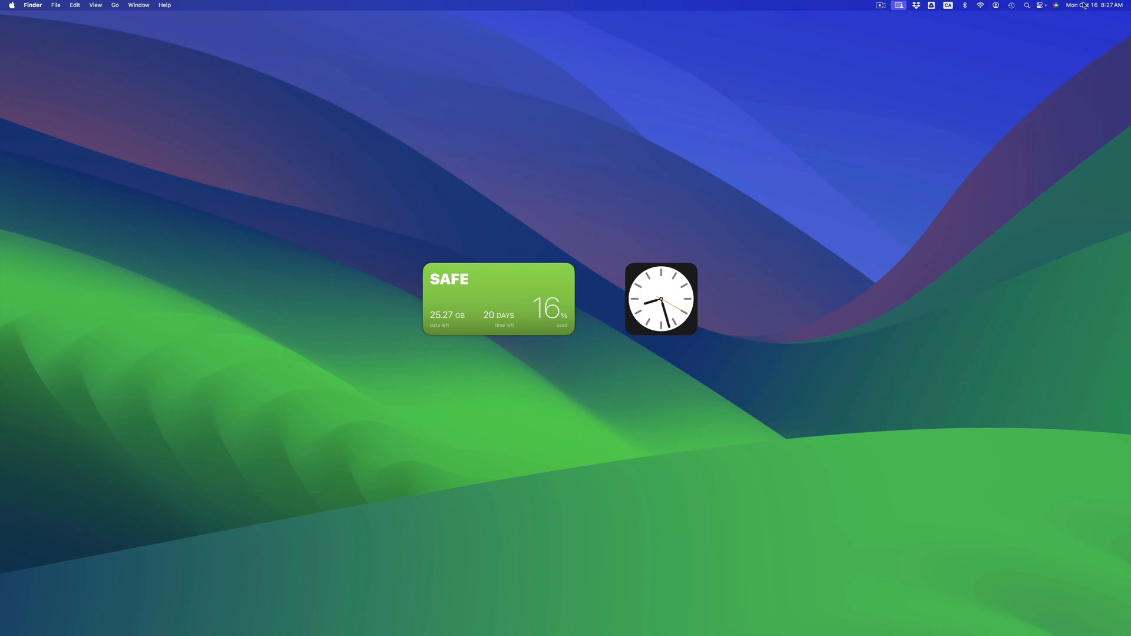
# - Enter widget editing from Notification Center and remove the SAFE widget from the desktop
pyautogui.click(1082, 5)
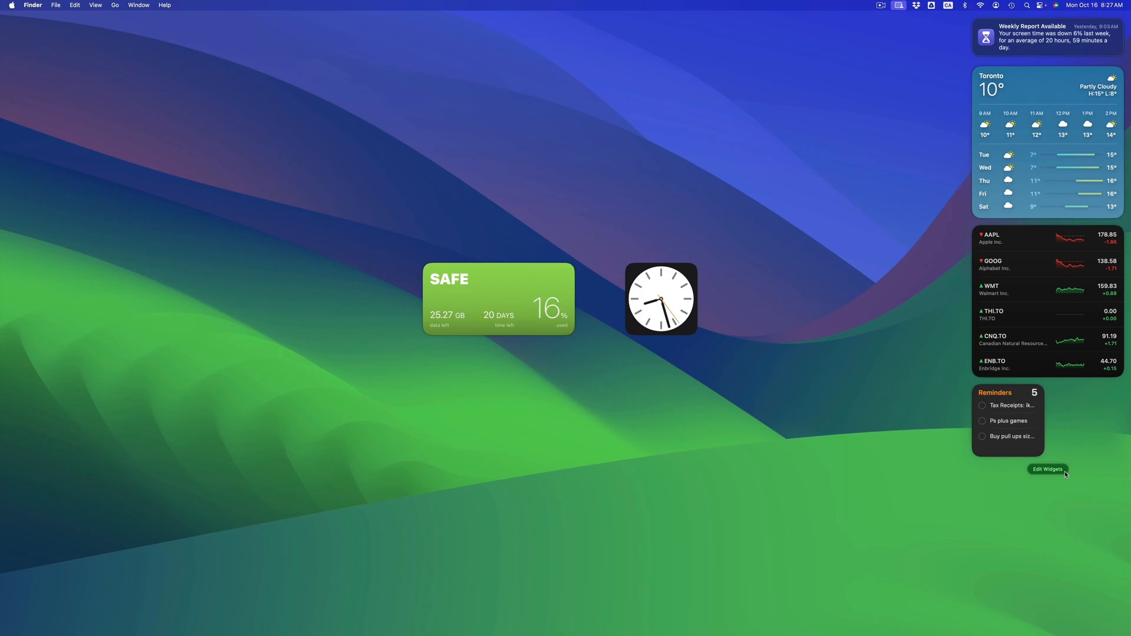
pyautogui.click(1048, 468)
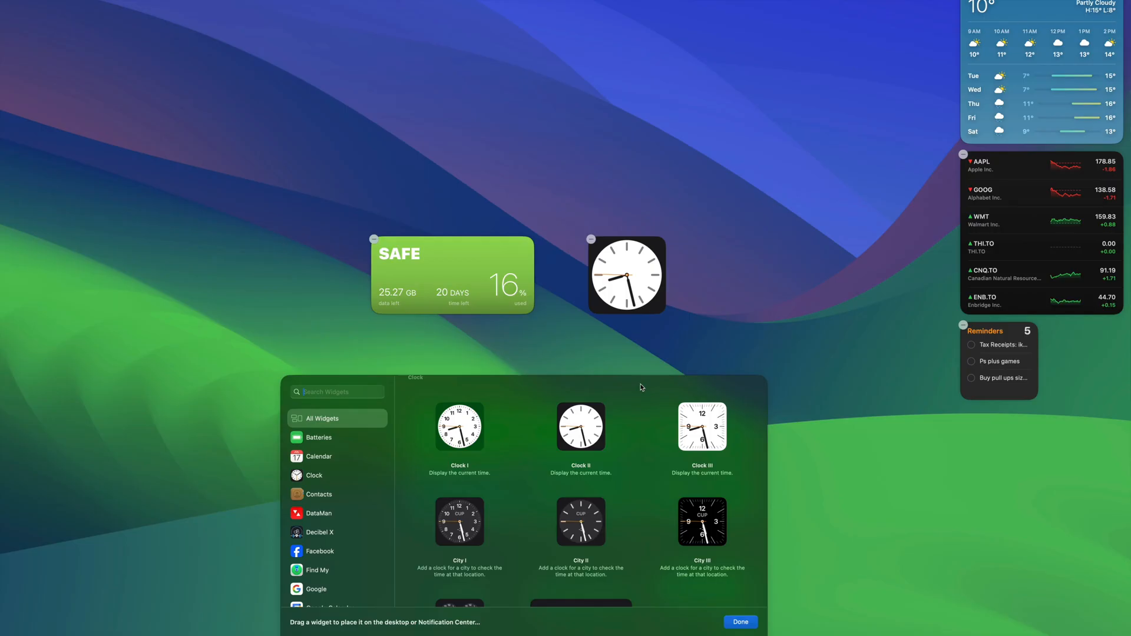
pyautogui.moveTo(362, 228)
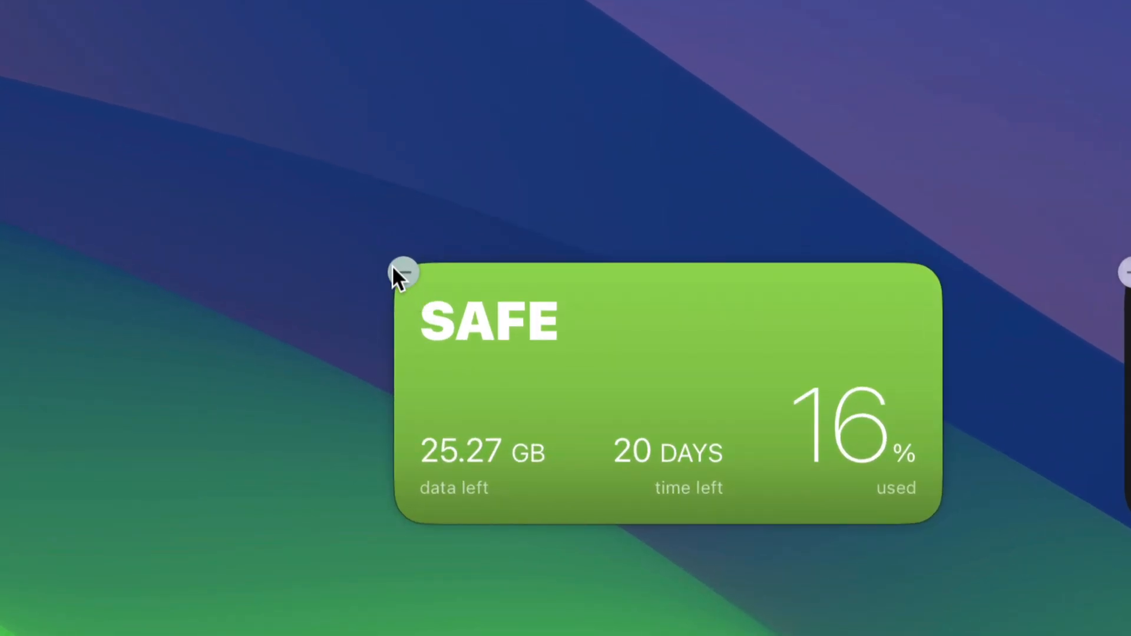
pyautogui.click(405, 273)
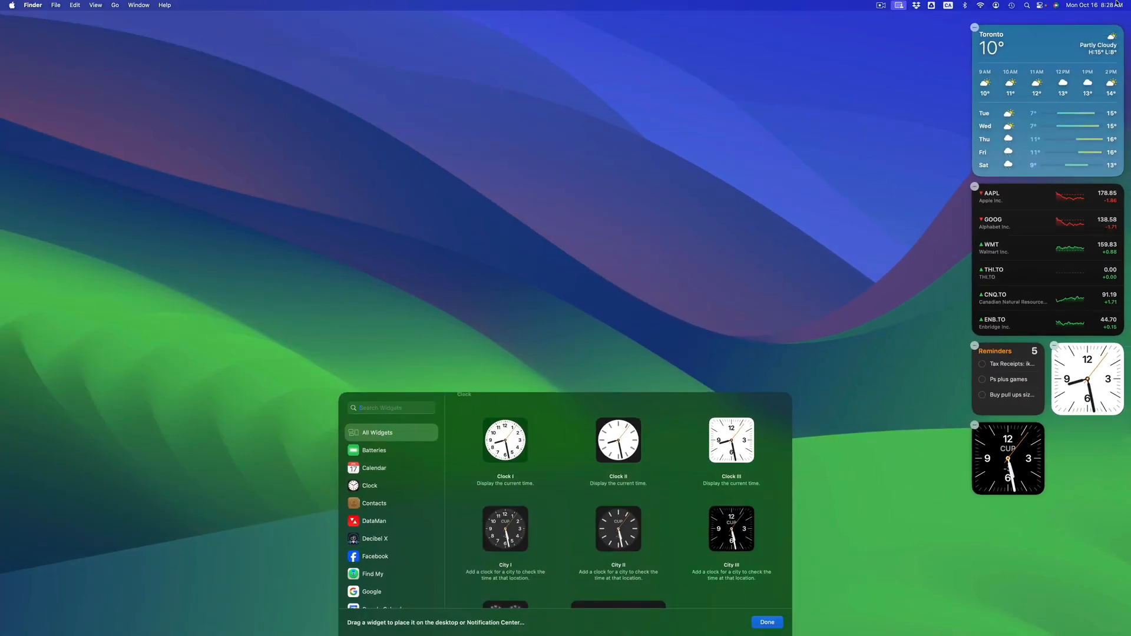
# - Finish widget editing, leaving both clocks beneath Reminders in Notification Center
pyautogui.click(767, 622)
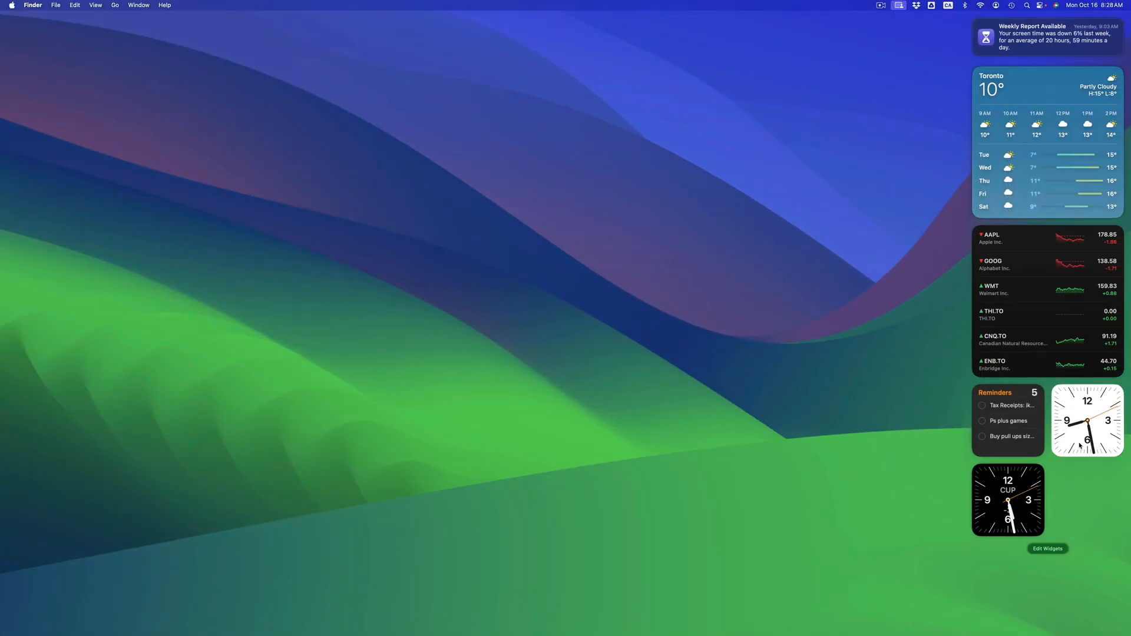
pyautogui.moveTo(609, 355)
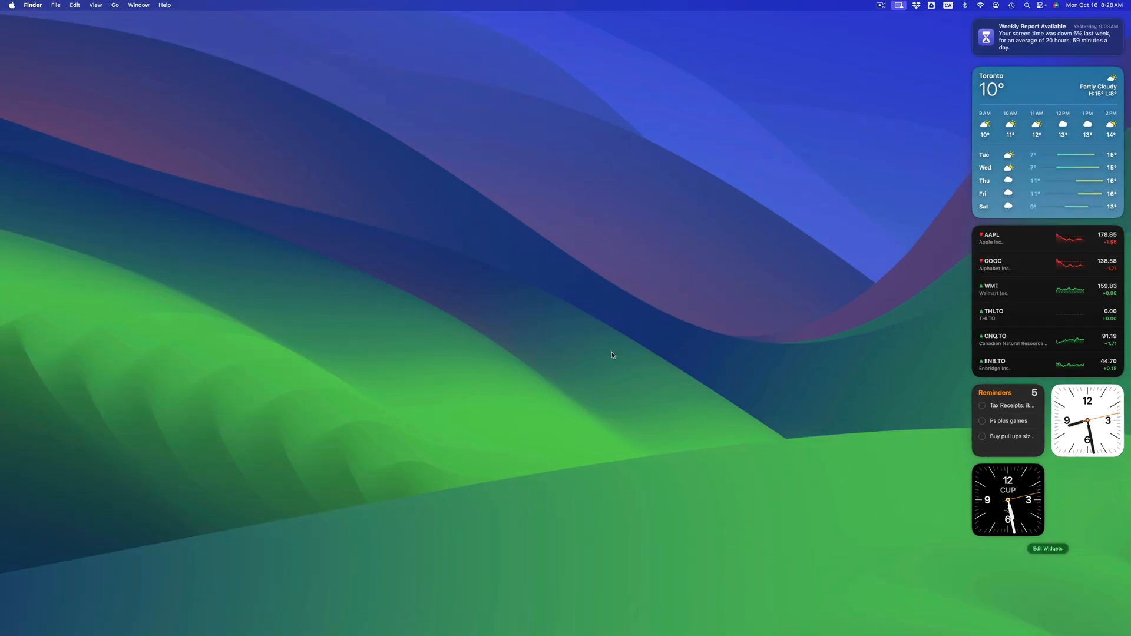
pyautogui.moveTo(586, 392)
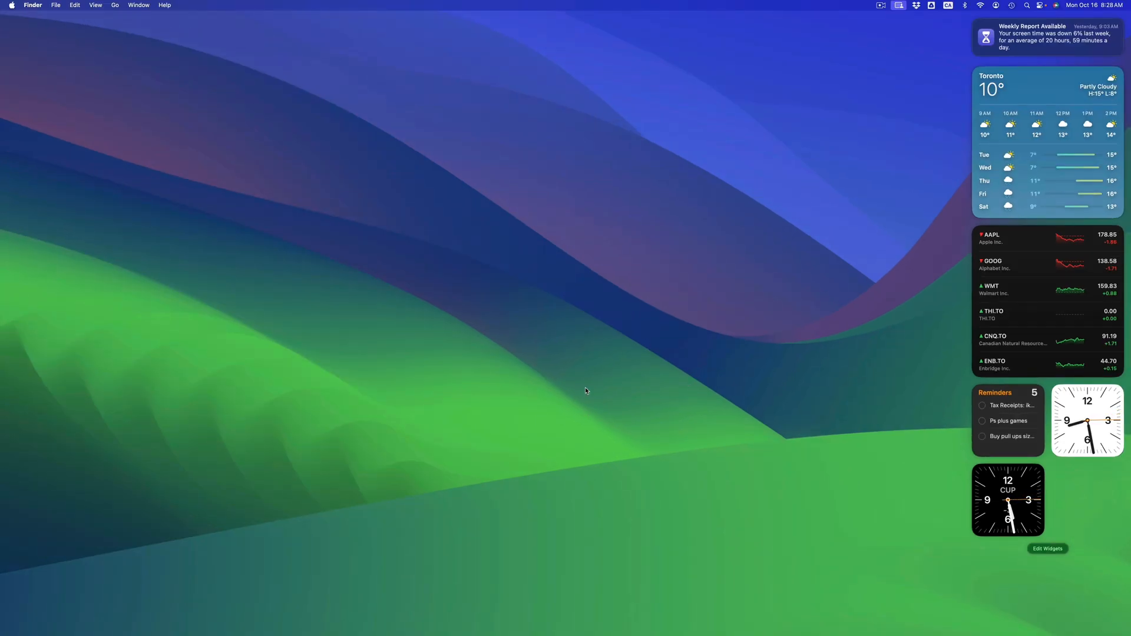
pyautogui.moveTo(712, 425)
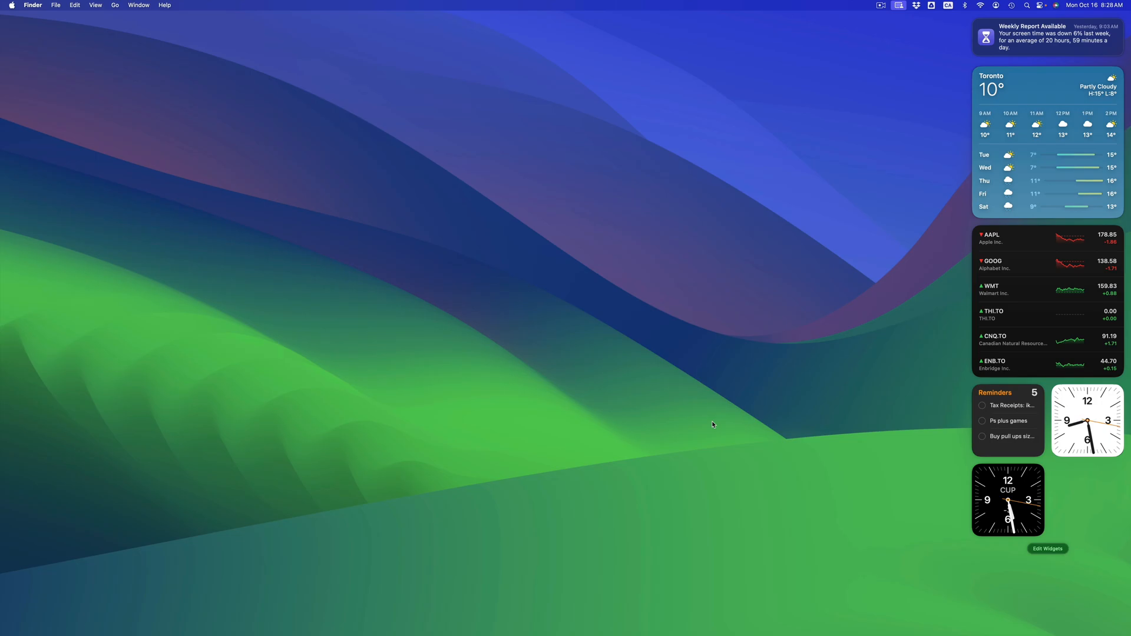